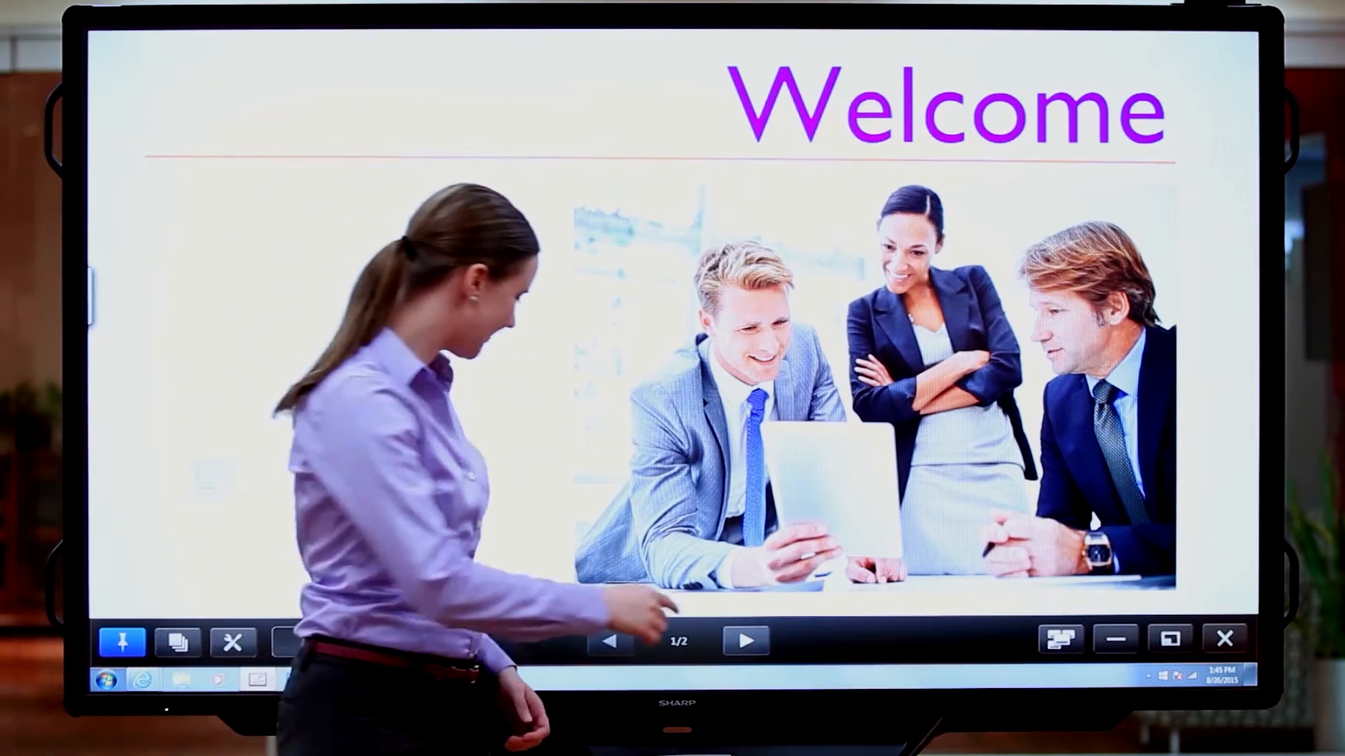
Go to page 2 of 2, the business infographic slide, from the welcome slide
left_click(745, 641)
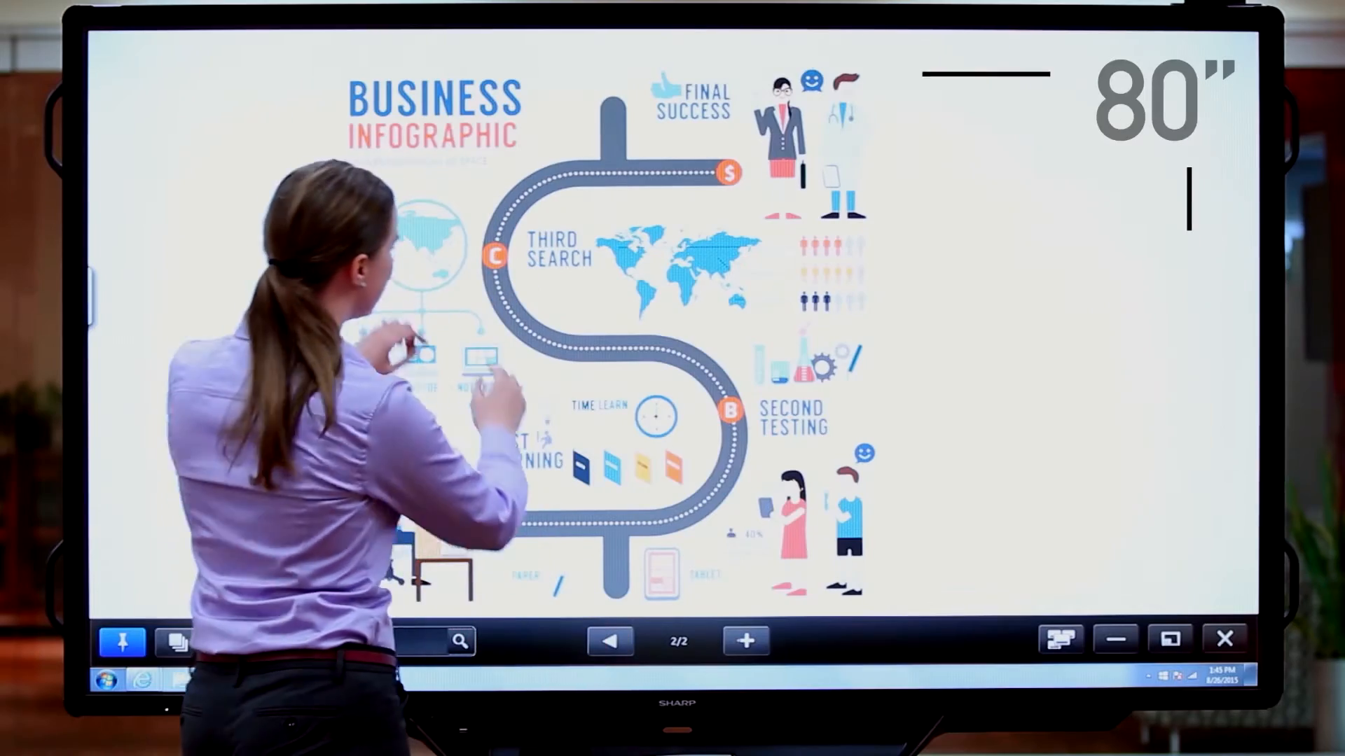